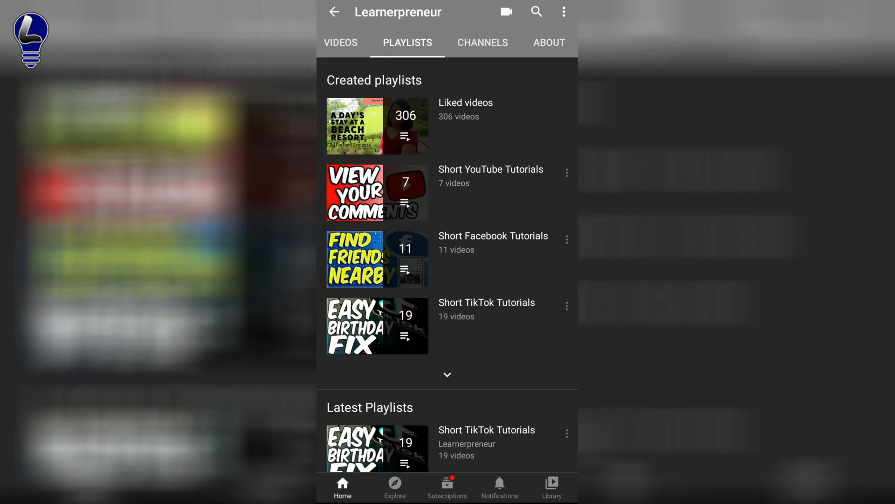
Step: Bring up the overflow menu for the Short YouTube Tutorials playlist on the Playlists tab
click(567, 172)
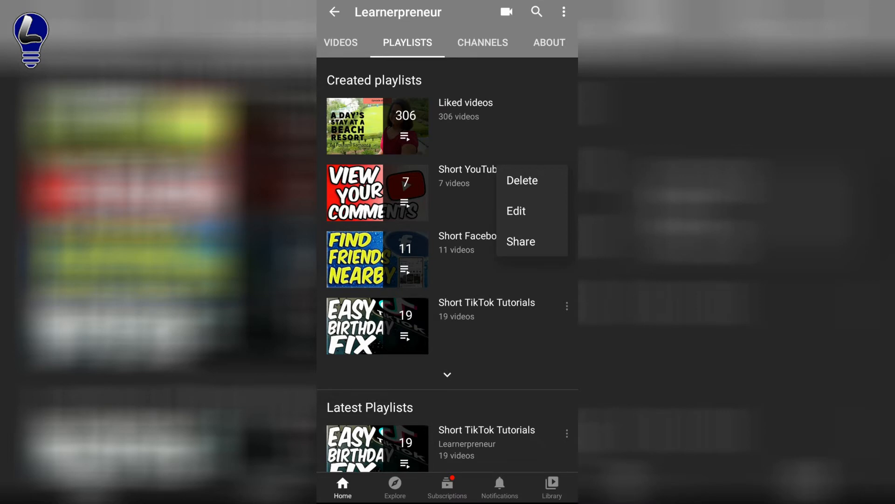
Step: Choose Share from the playlist's menu to reach the app share sheet
click(521, 241)
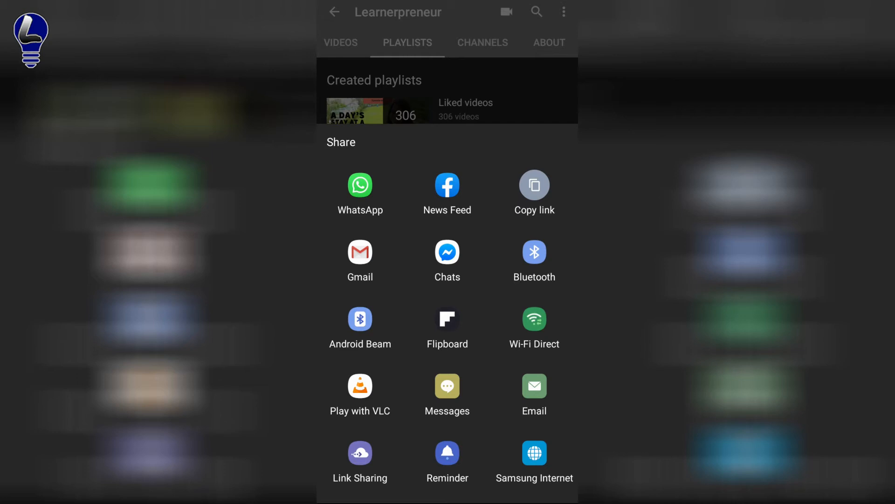
Step: Send the playlist link through WhatsApp with My status as the recipient
click(360, 193)
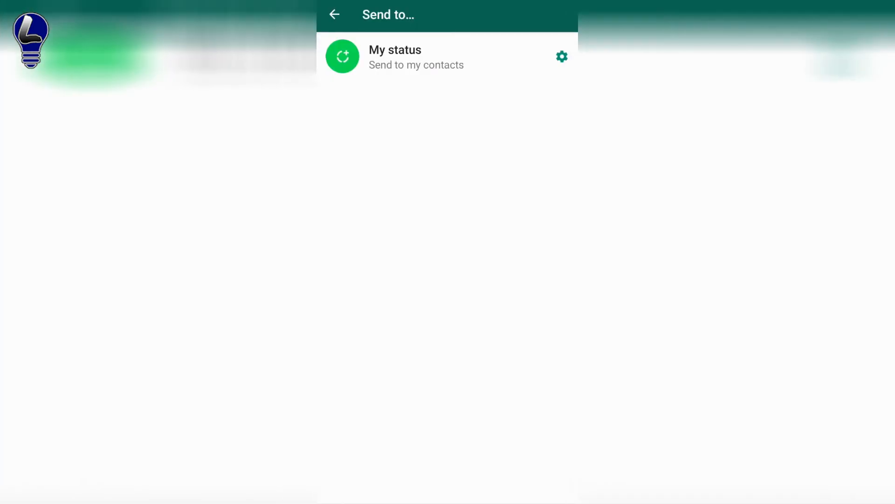
click(342, 56)
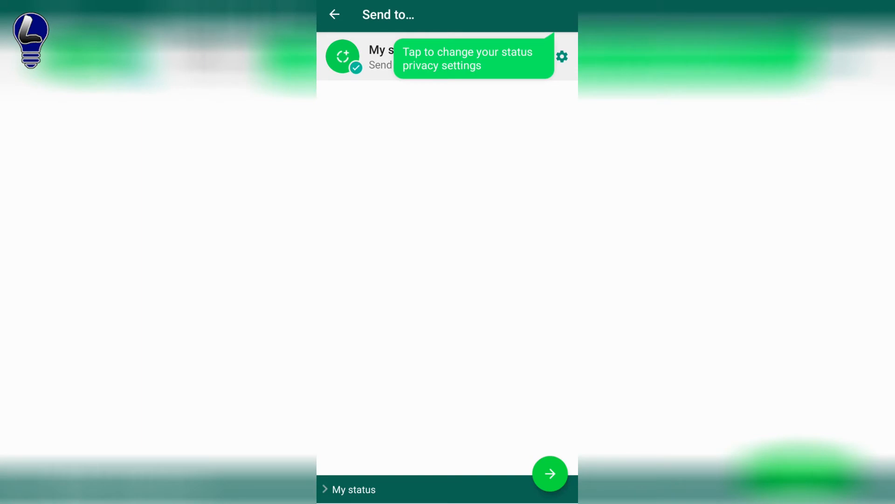